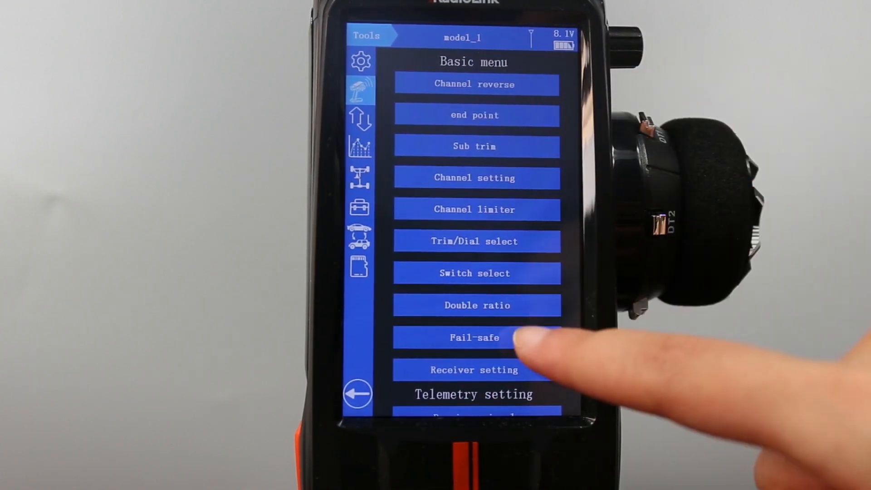
Enter the Double Ratio screen for model_1 from the Basic menu.
{"action": "left_click", "coordinate": [476, 305]}
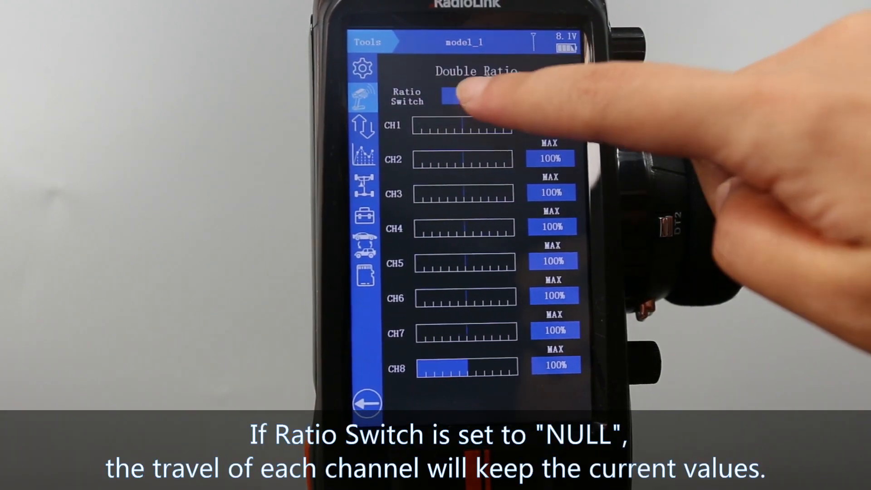
Assign PS3 as the ratio switch, confirming it replaces Backlight.
{"action": "left_click", "coordinate": [450, 95]}
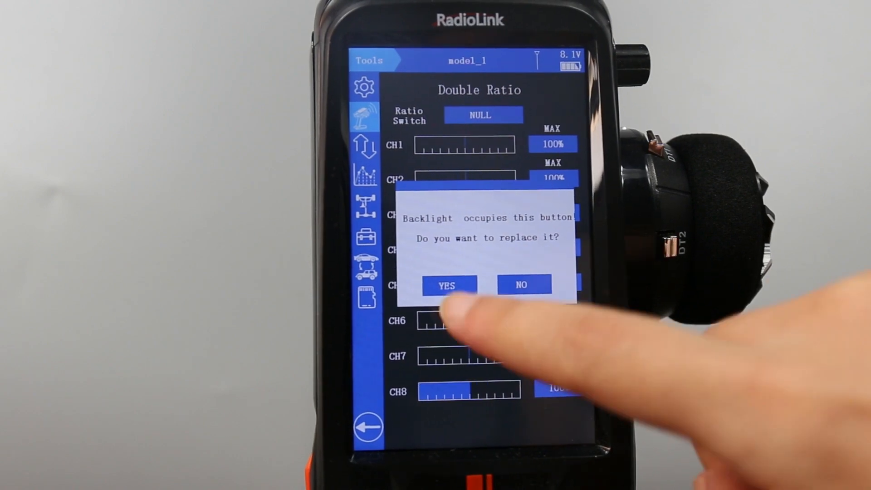
{"action": "left_click", "coordinate": [446, 285]}
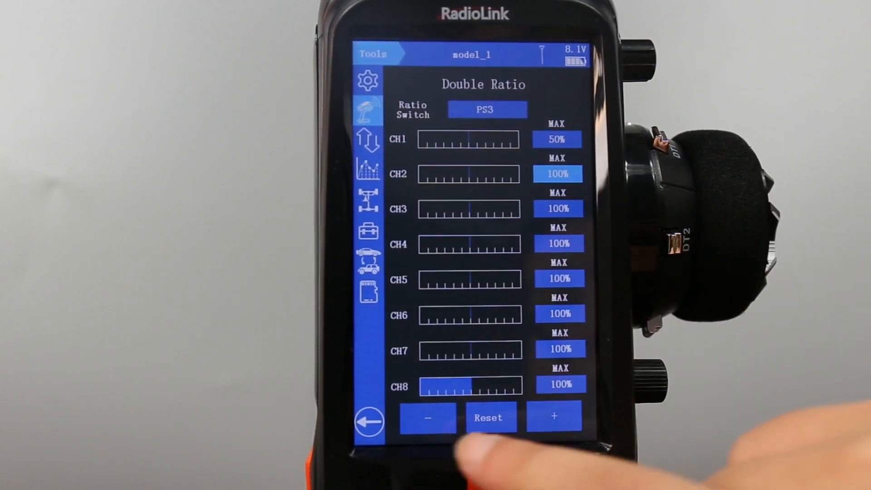
Reduce CH2 MAX to 50% so it matches CH1.
{"action": "left_click", "coordinate": [429, 417]}
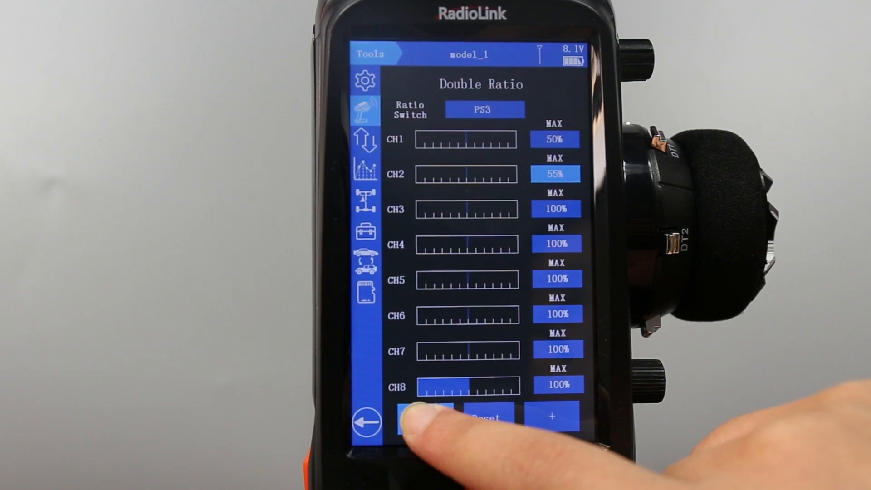
{"action": "left_click", "coordinate": [425, 416]}
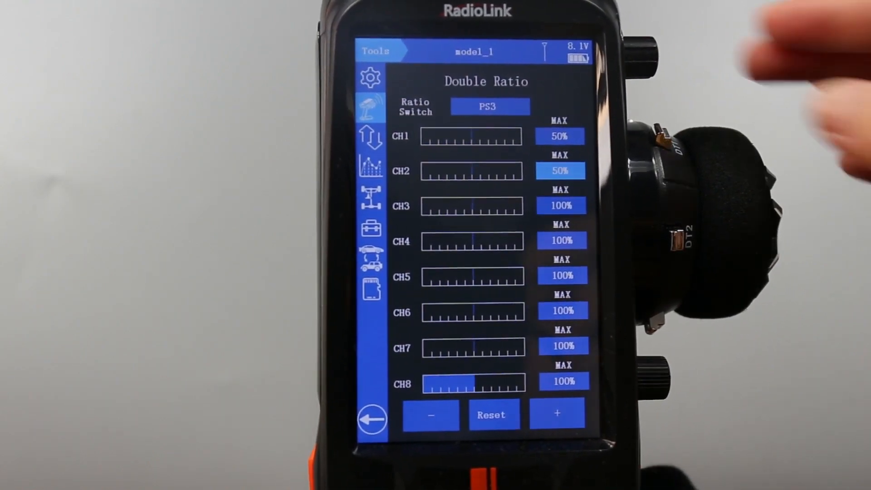
{"action": "left_click", "coordinate": [557, 414]}
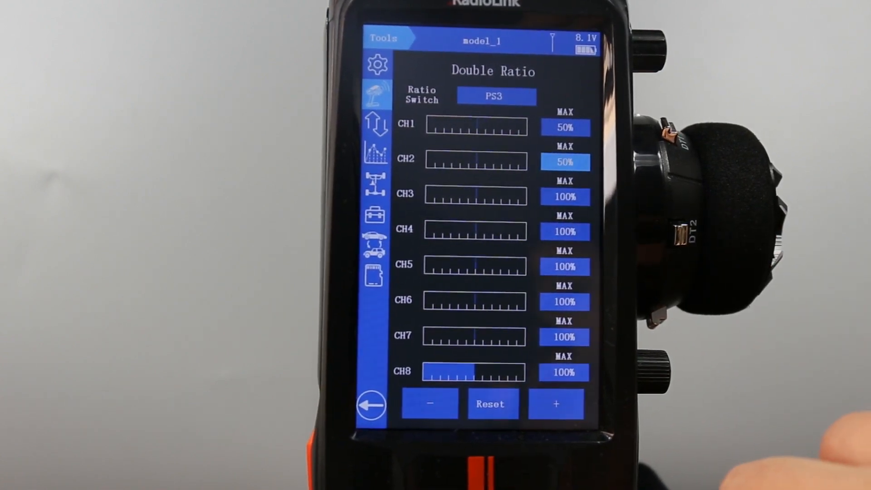
Go back from Double Ratio to the Basic menu list.
{"action": "left_click", "coordinate": [370, 404]}
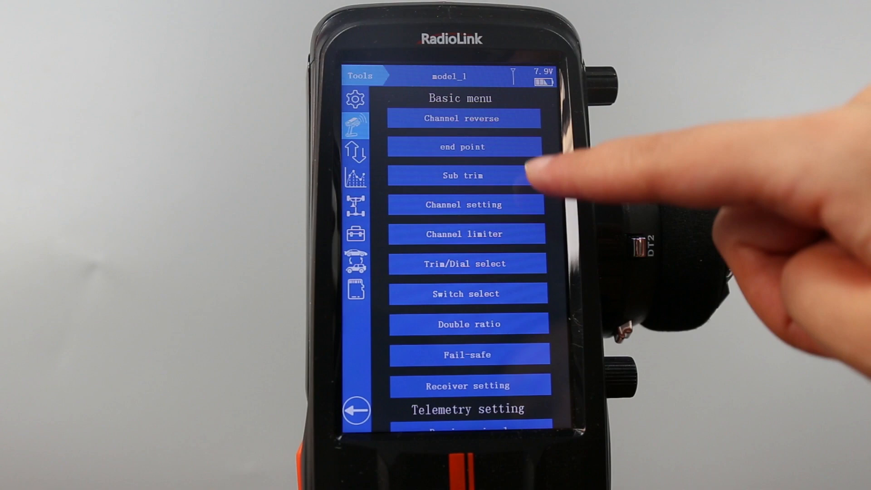
Enter the End point screen for model_1 from the Basic menu.
{"action": "left_click", "coordinate": [461, 147]}
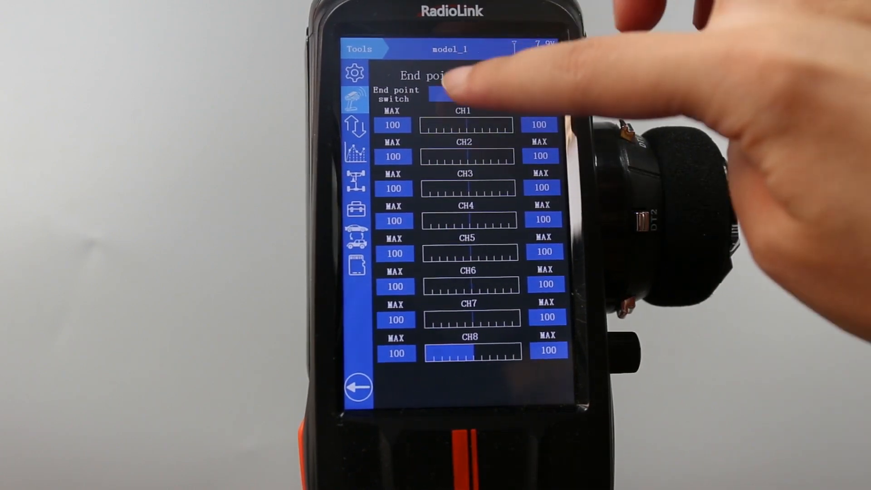
Assign PS1 as the end point switch, confirming it replaces CH4.
{"action": "left_click", "coordinate": [464, 92]}
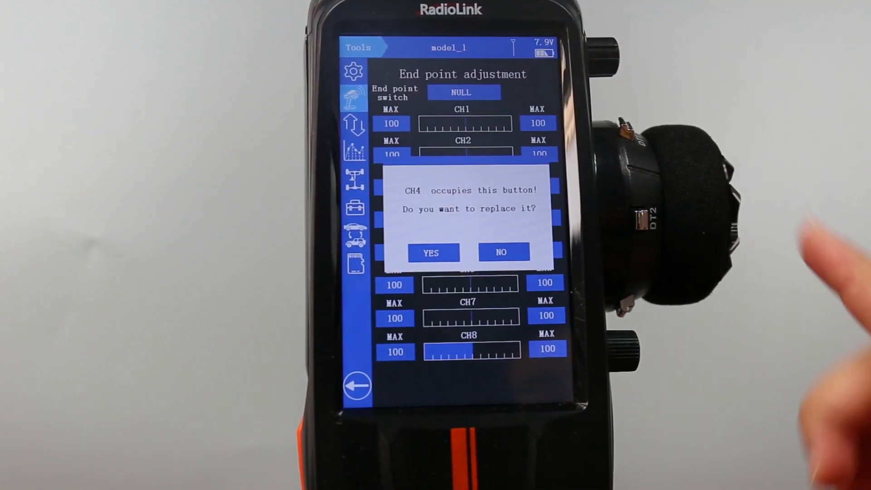
{"action": "left_click", "coordinate": [432, 253]}
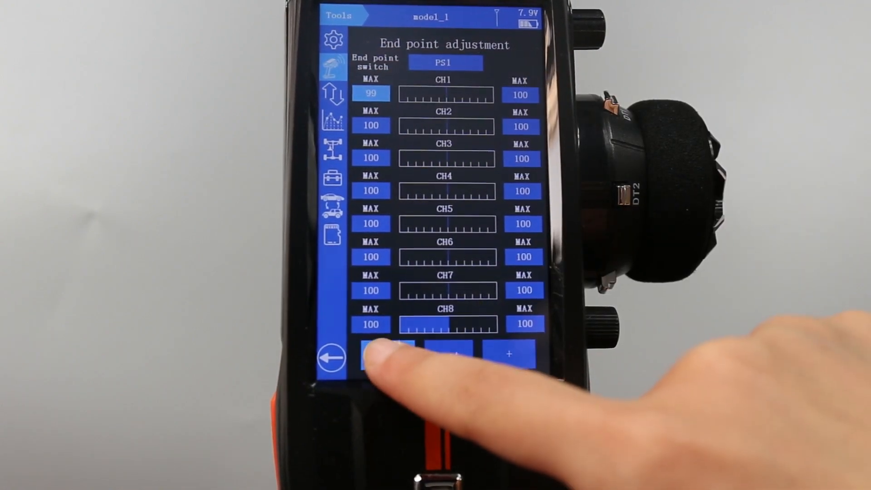
Set CH1's end points to 50 left and 70 right, then return to the home screen.
{"action": "left_click", "coordinate": [386, 354]}
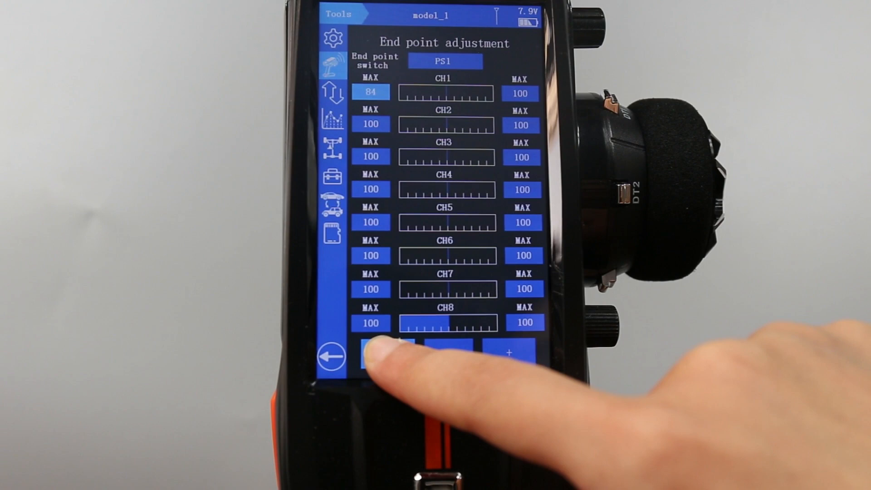
{"action": "left_click", "coordinate": [388, 352]}
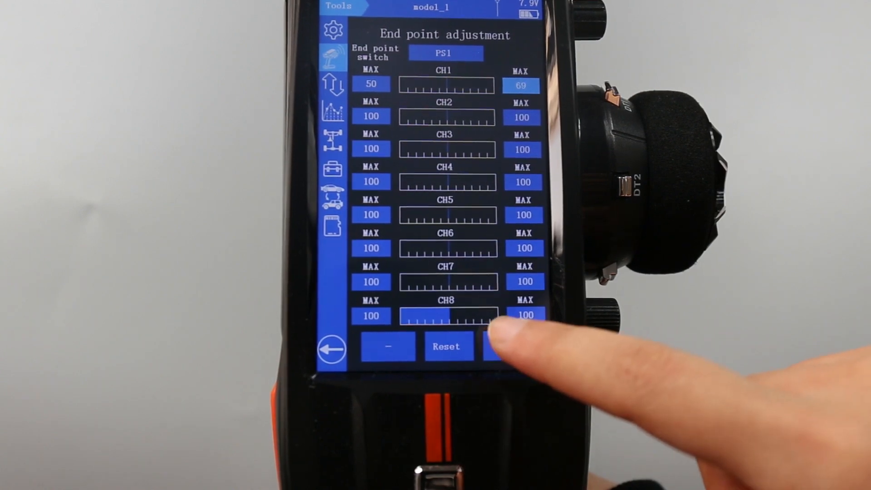
{"action": "left_click", "coordinate": [486, 345]}
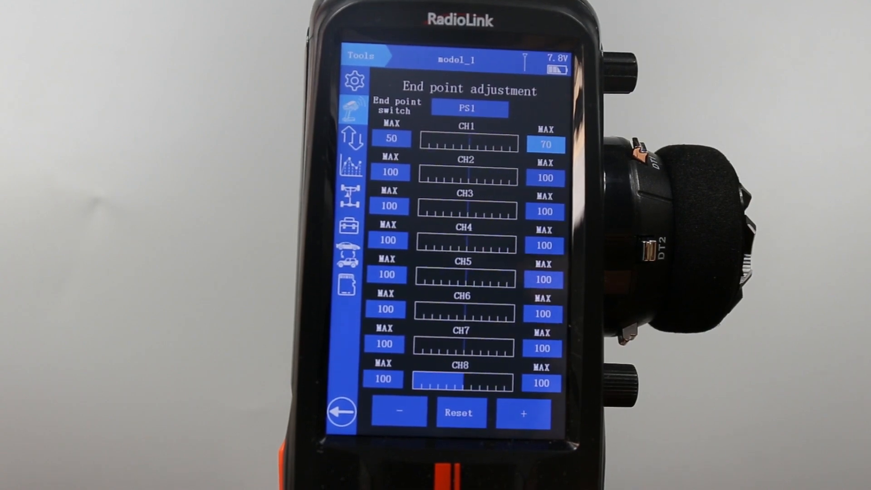
{"action": "left_click", "coordinate": [344, 412]}
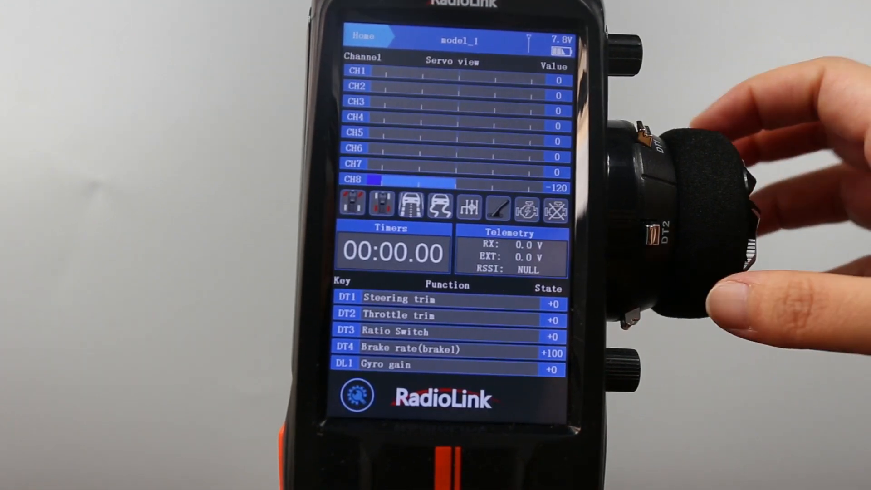